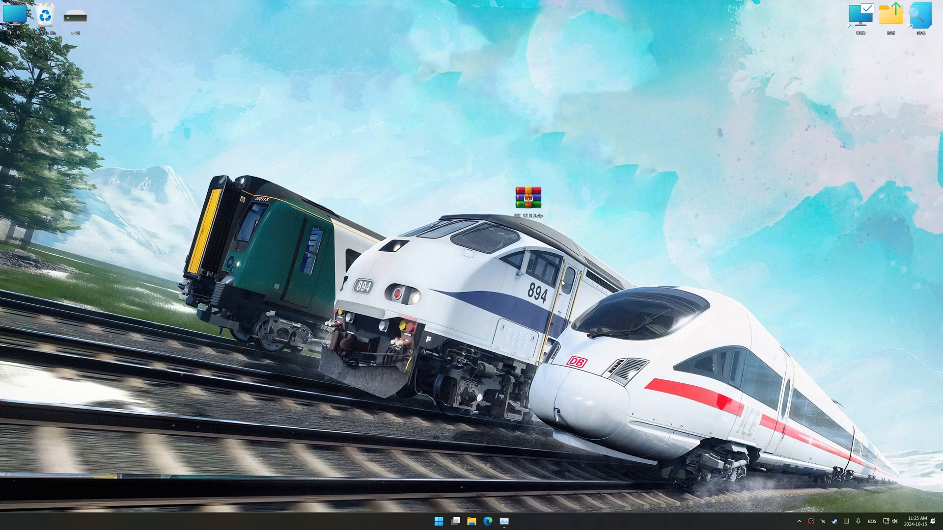
# Extract the Low Specs Experience installer archive to its own folder with WinRAR
pyautogui.rightClick(529, 199)
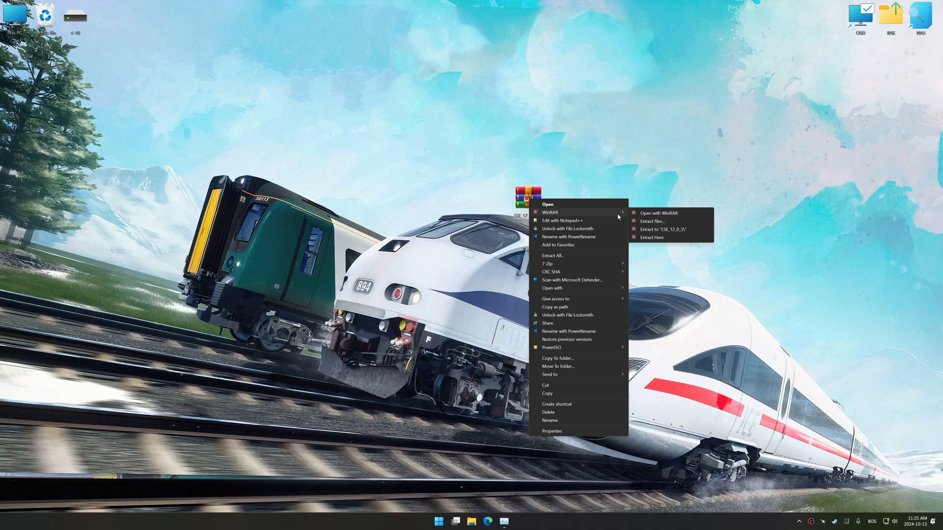
pyautogui.click(493, 276)
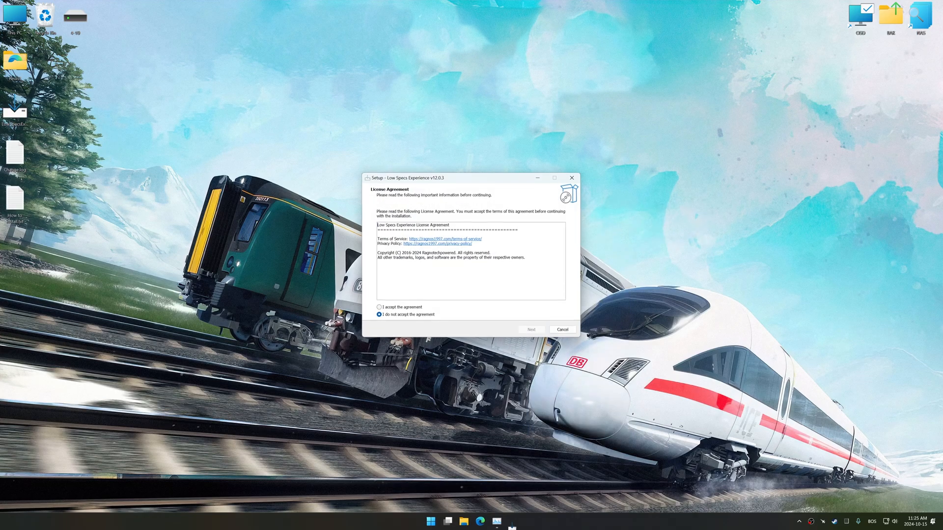
# Accept the license agreement and continue past the release notes to complete setup
pyautogui.click(530, 330)
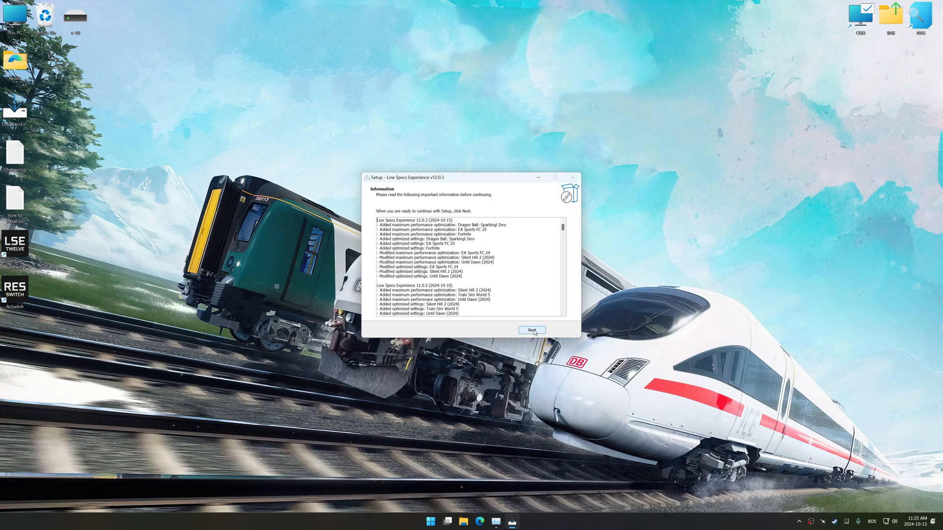
pyautogui.click(531, 330)
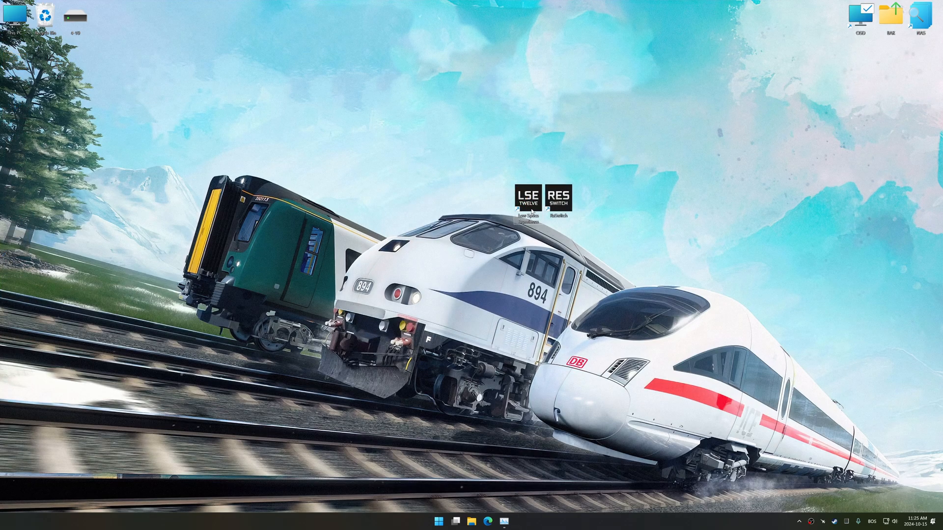
# Launch Low Specs Experience and pick Train Sim World 5 in the Optimization Catalog
pyautogui.doubleClick(524, 202)
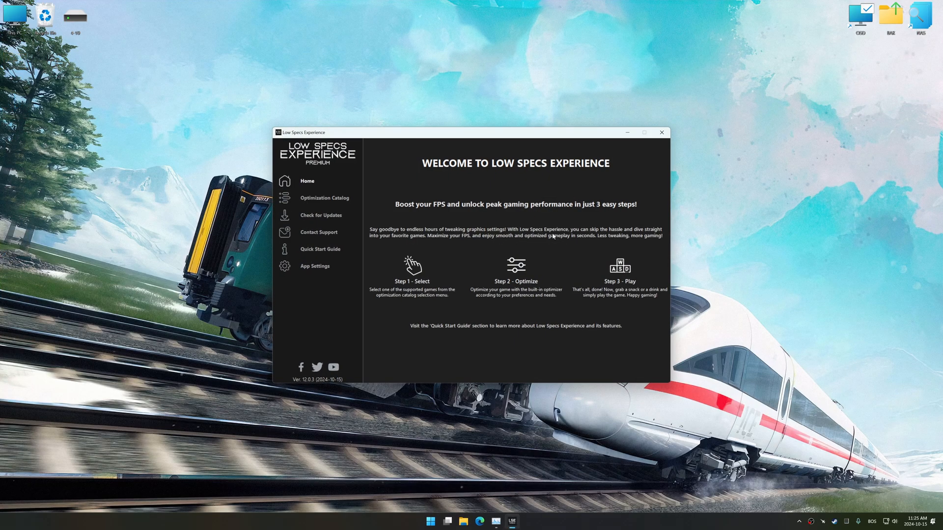
pyautogui.click(324, 198)
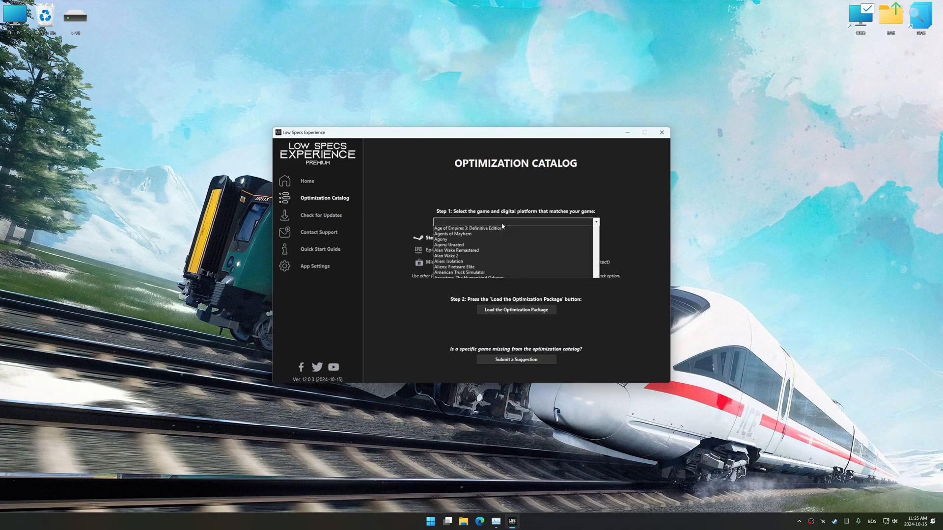
pyautogui.scroll(-3)
pyautogui.write('Tell Me Why')
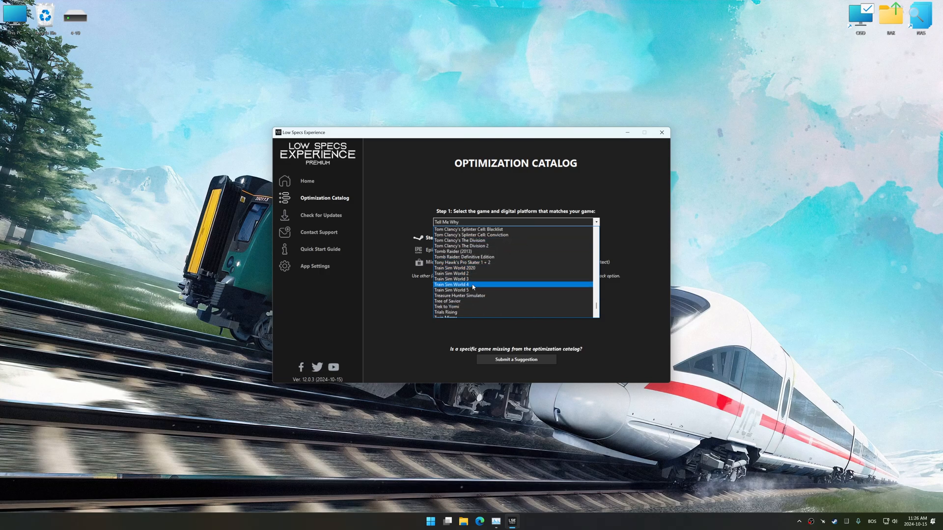
pyautogui.click(450, 289)
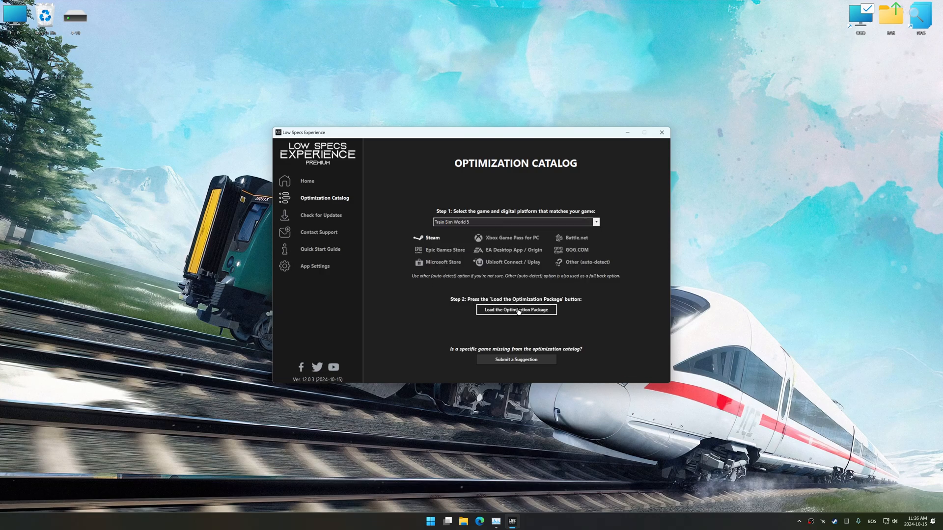
# Load Train Sim World 5's optimization package, passing the compatibility check
pyautogui.click(516, 310)
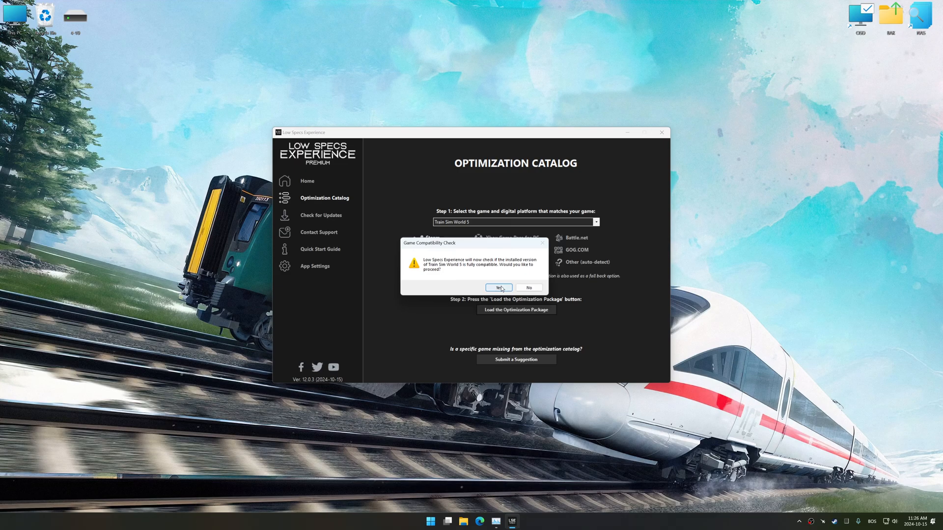
pyautogui.click(497, 287)
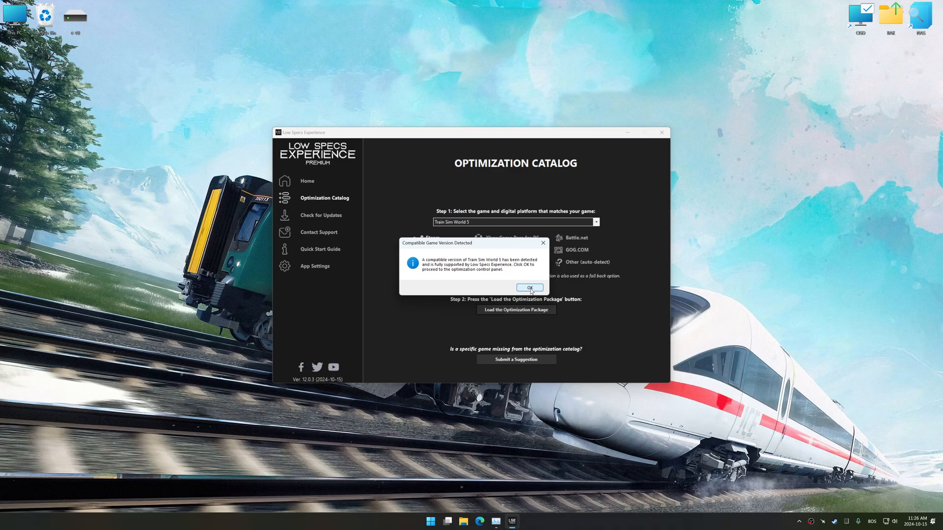
pyautogui.click(528, 287)
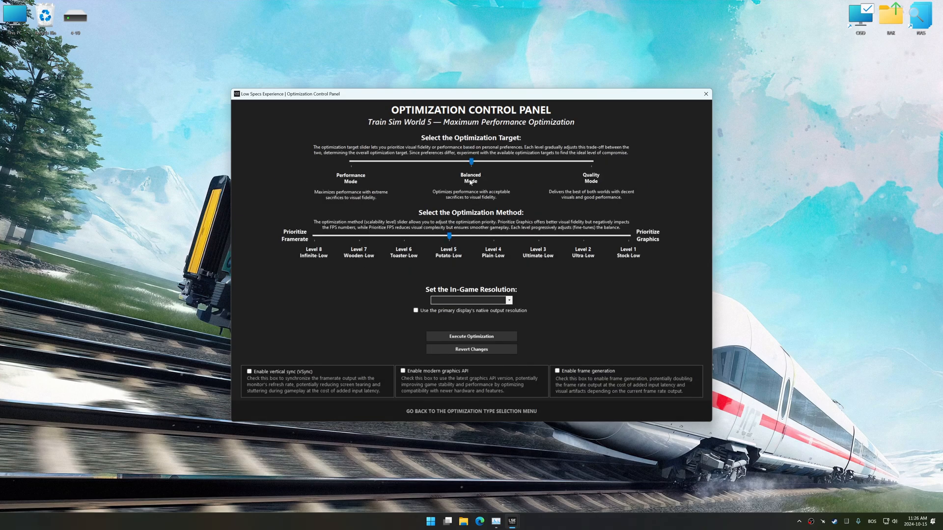
# Choose 1920 x 1080 - 16:9 from the in-game resolution dropdown
pyautogui.click(508, 300)
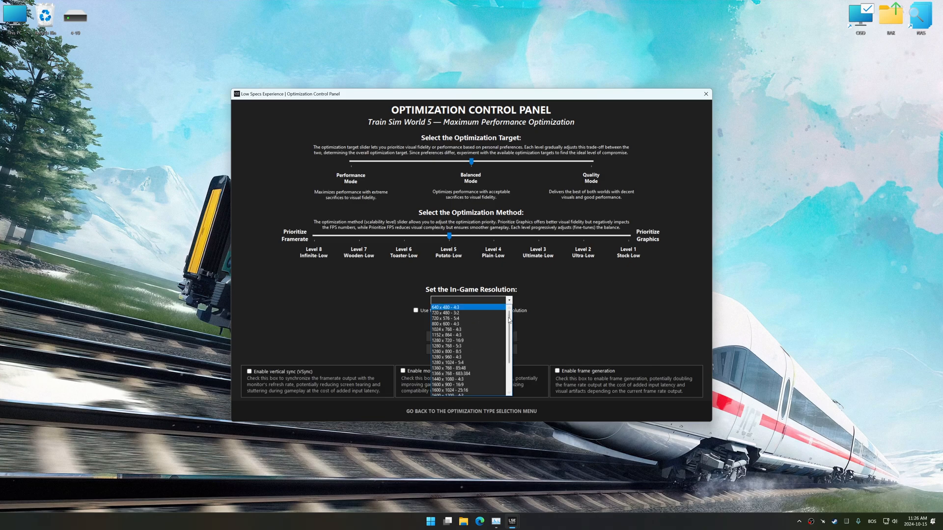
pyautogui.scroll(-3)
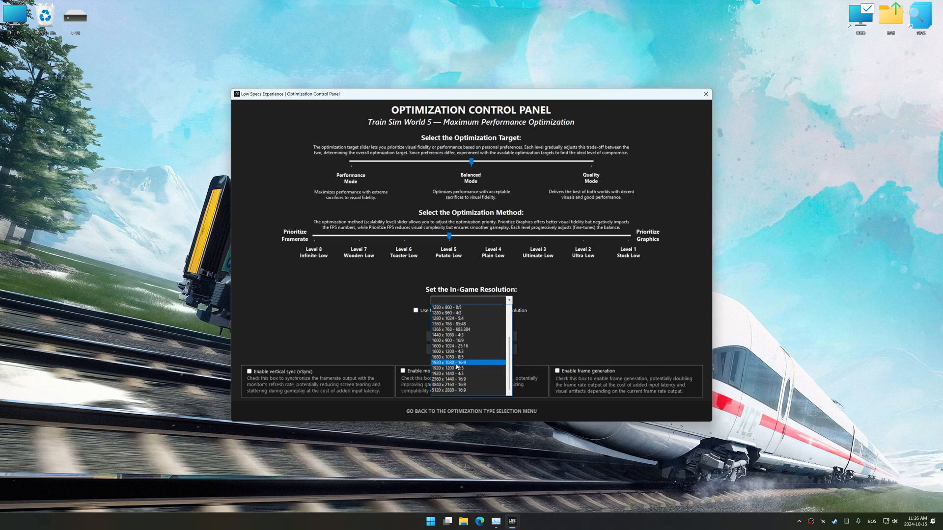
pyautogui.click(466, 362)
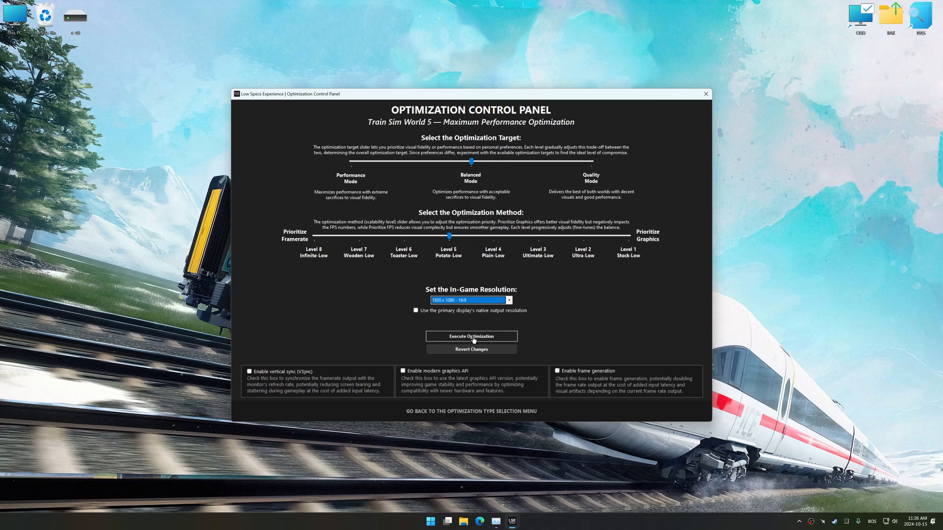
# Execute the Train Sim World 5 optimization, then revert all its changes
pyautogui.click(471, 336)
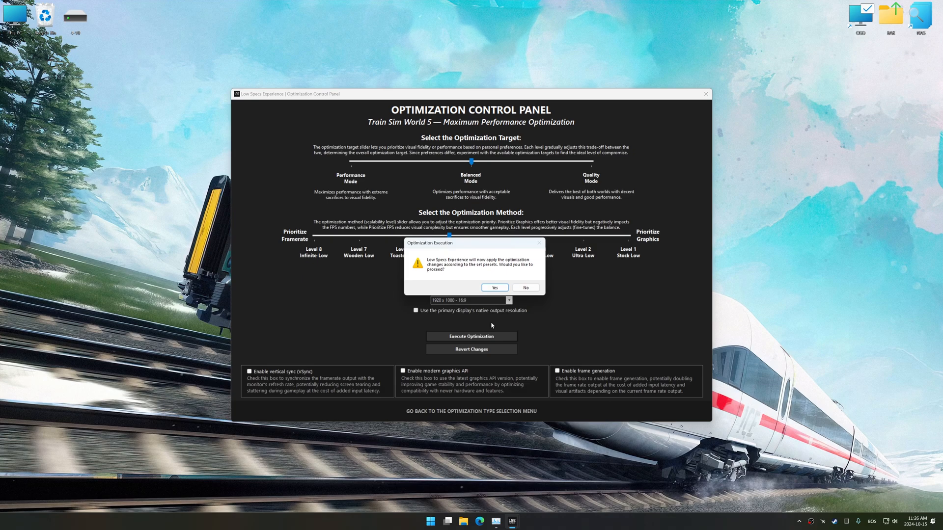
pyautogui.click(493, 287)
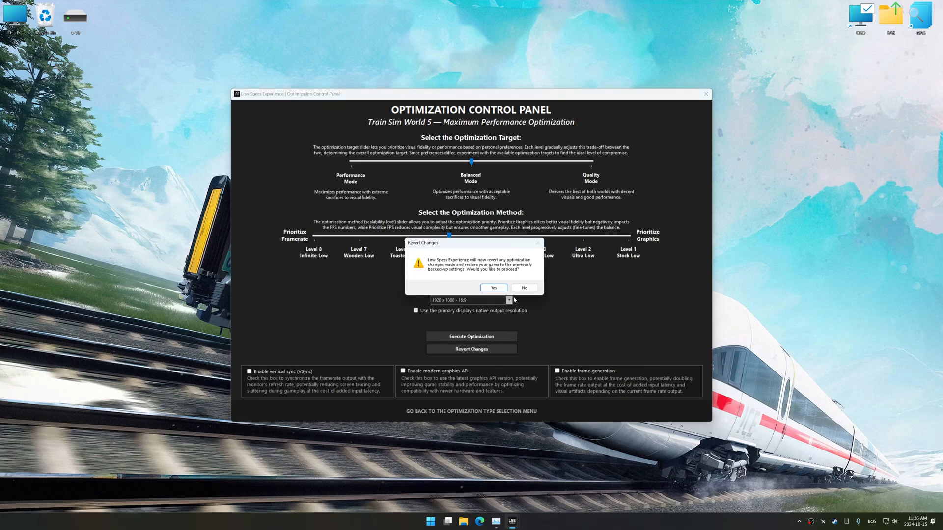
pyautogui.click(493, 288)
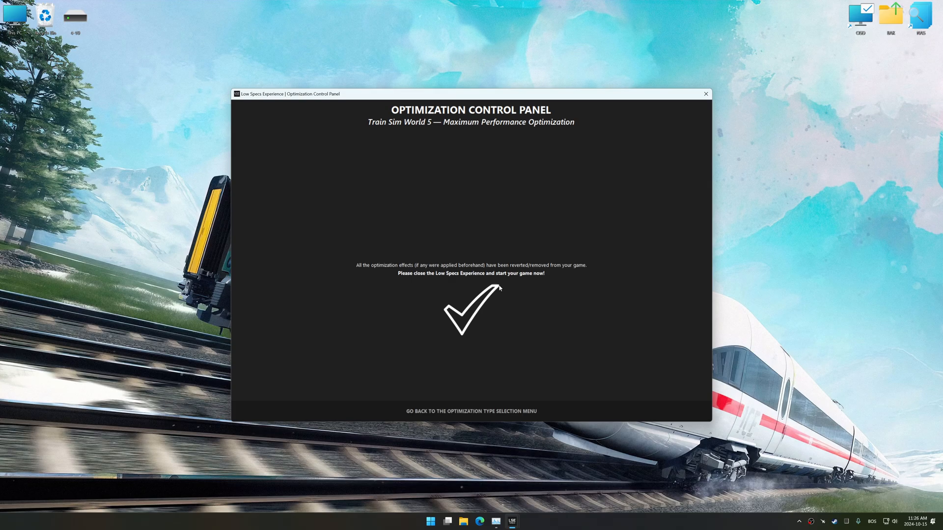